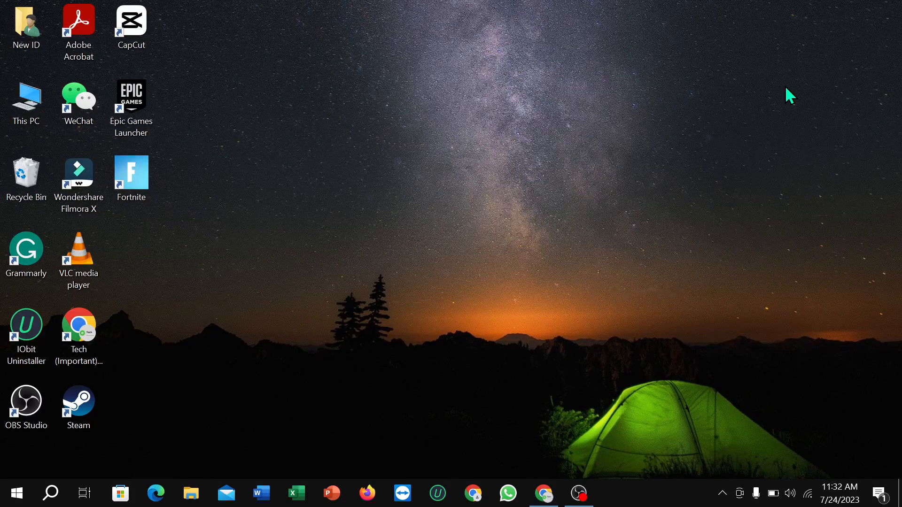
mouse_move(374, 375)
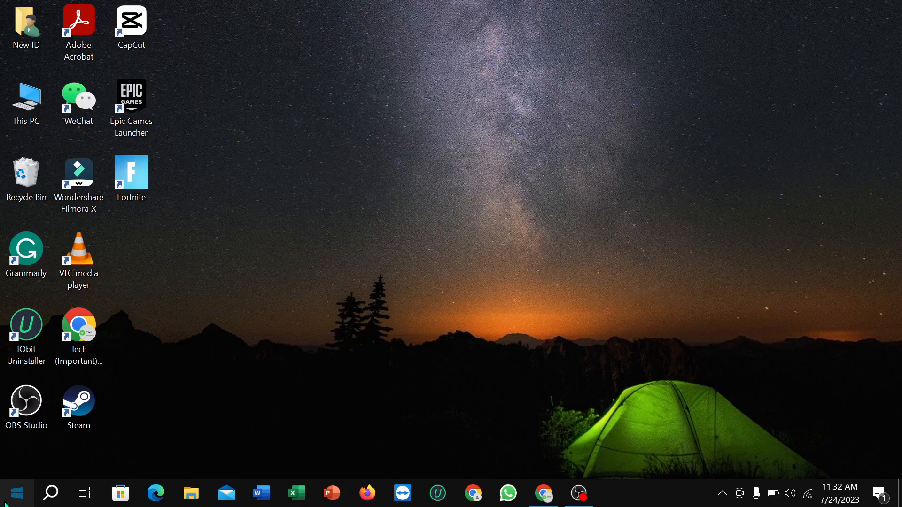
Launch Settings from Start and go to Ease of Access, showing the Interaction section.
left_click(16, 493)
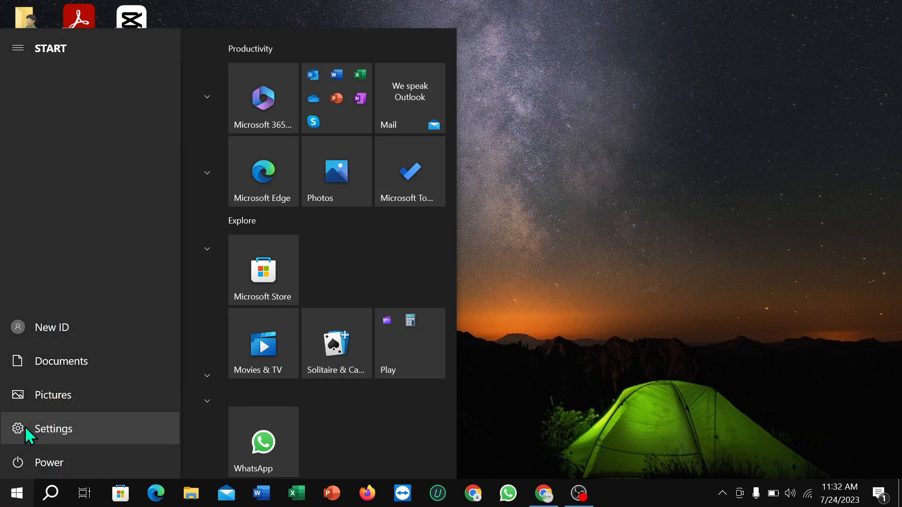
left_click(53, 428)
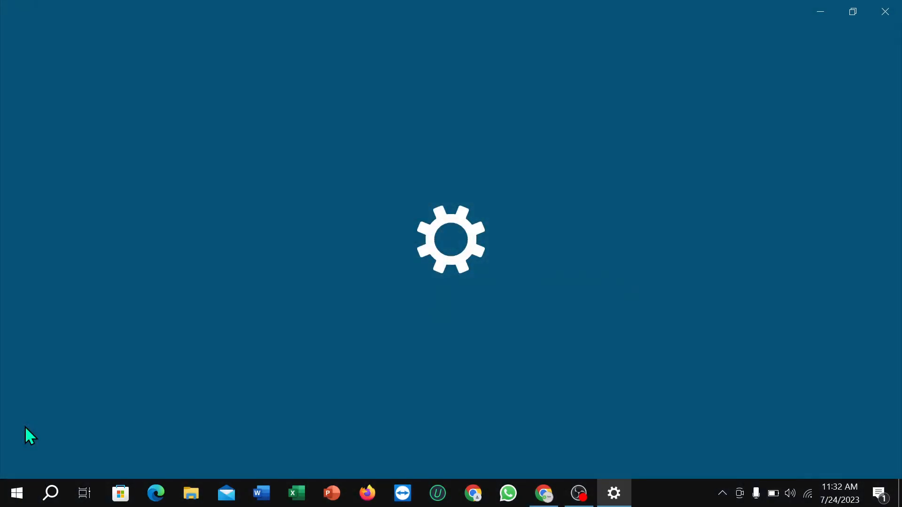
left_click(613, 494)
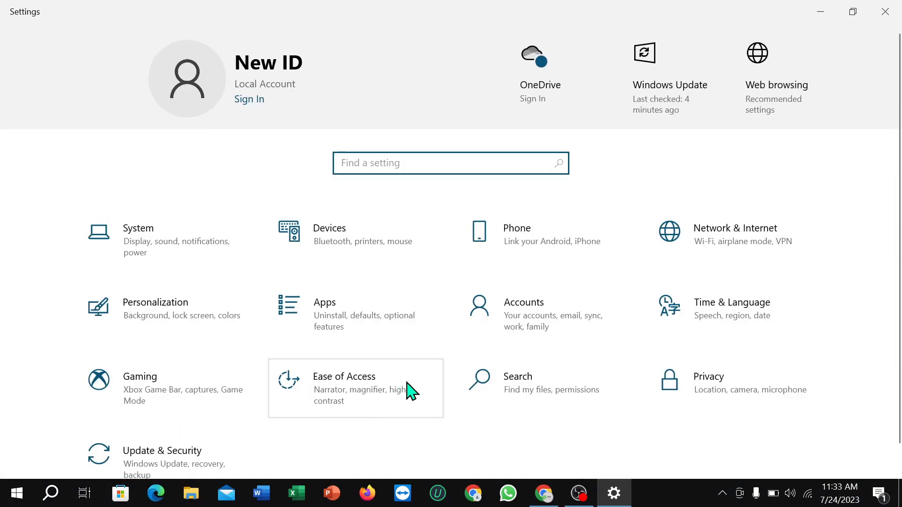
mouse_move(367, 409)
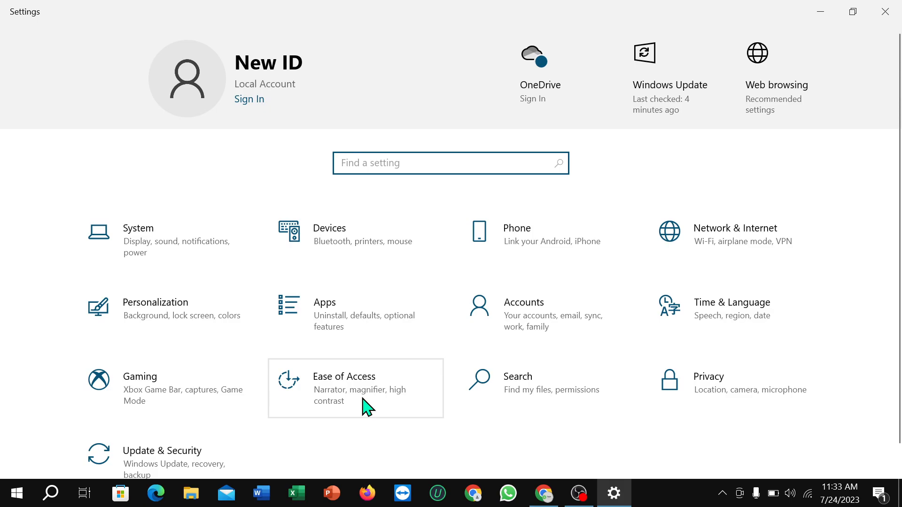
left_click(344, 377)
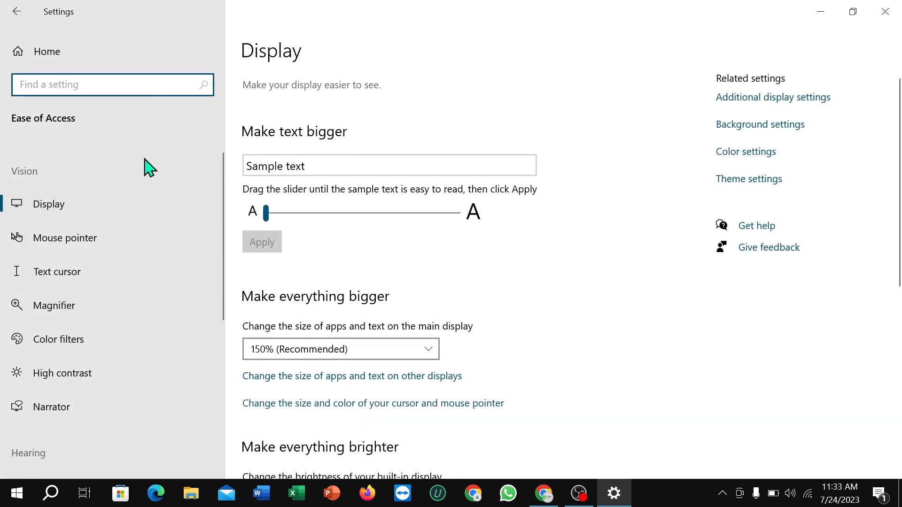
scroll("down", 3)
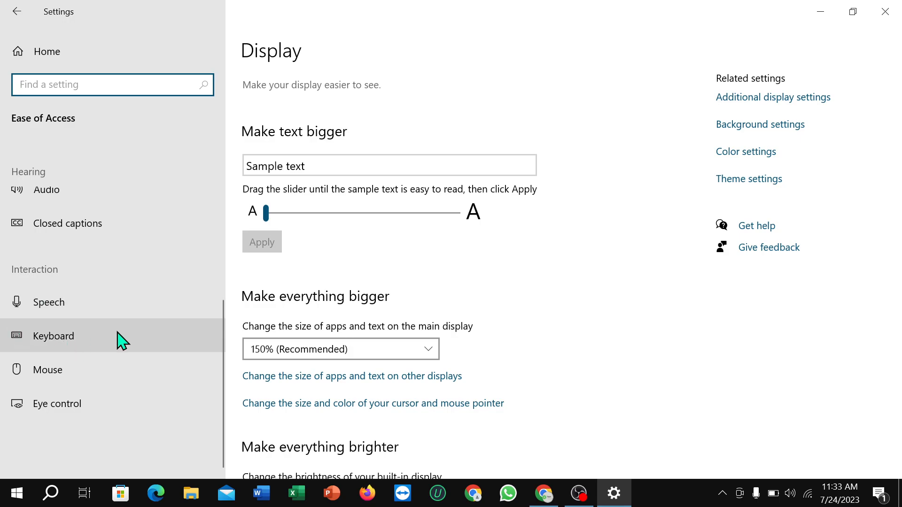
Open the Keyboard page and scroll down to the Use Filter Keys section.
left_click(52, 336)
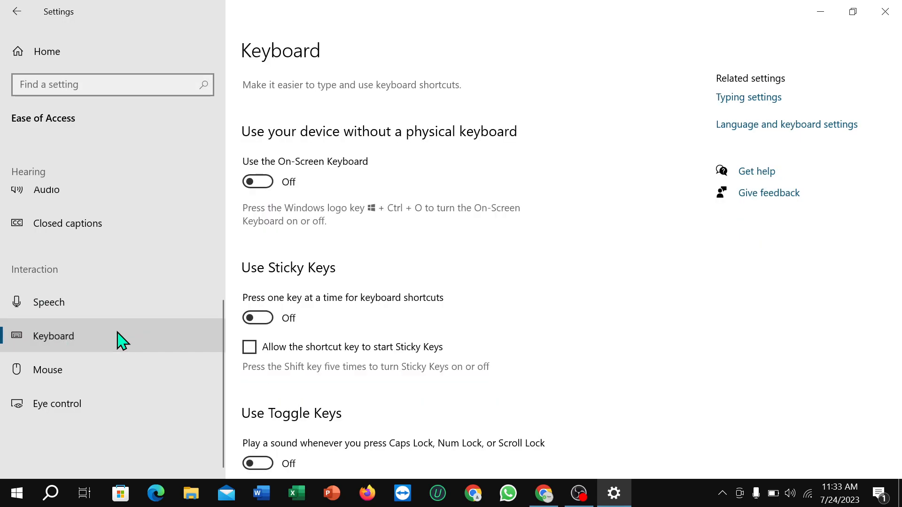
scroll("down", 3)
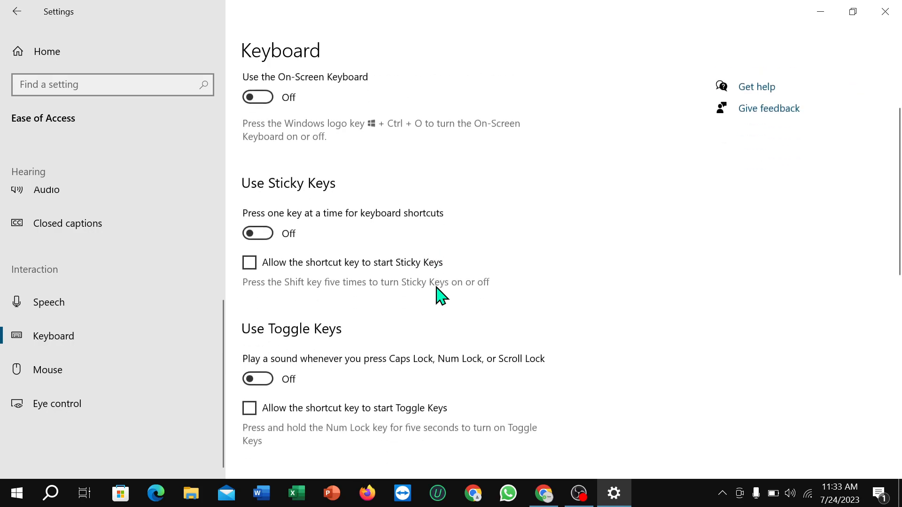
scroll("down", 3)
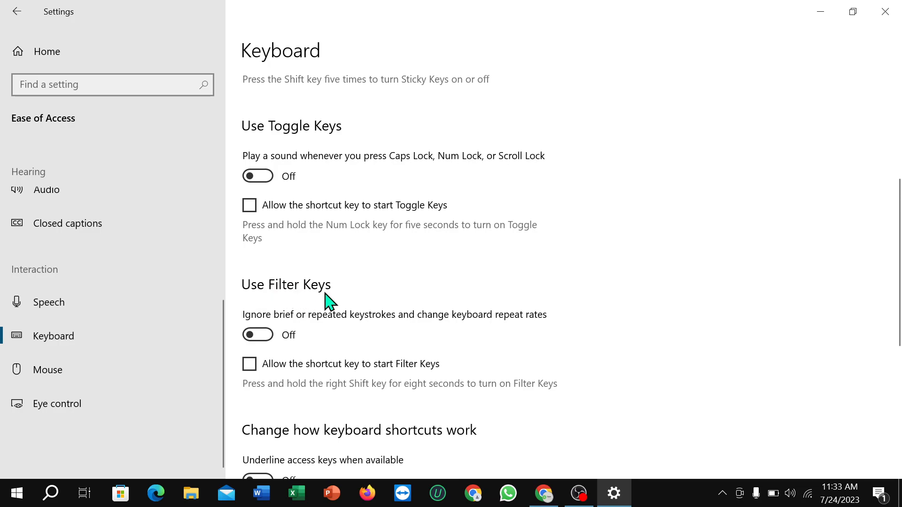
mouse_move(276, 325)
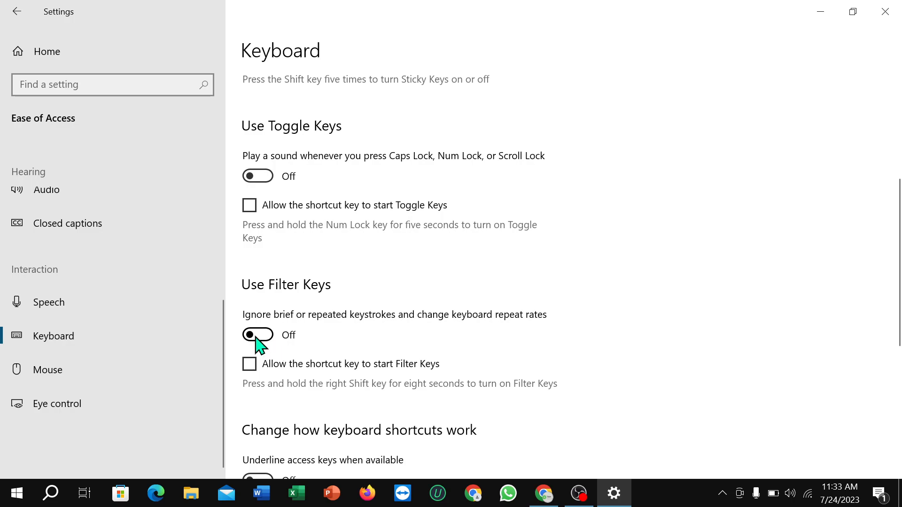
left_click(257, 335)
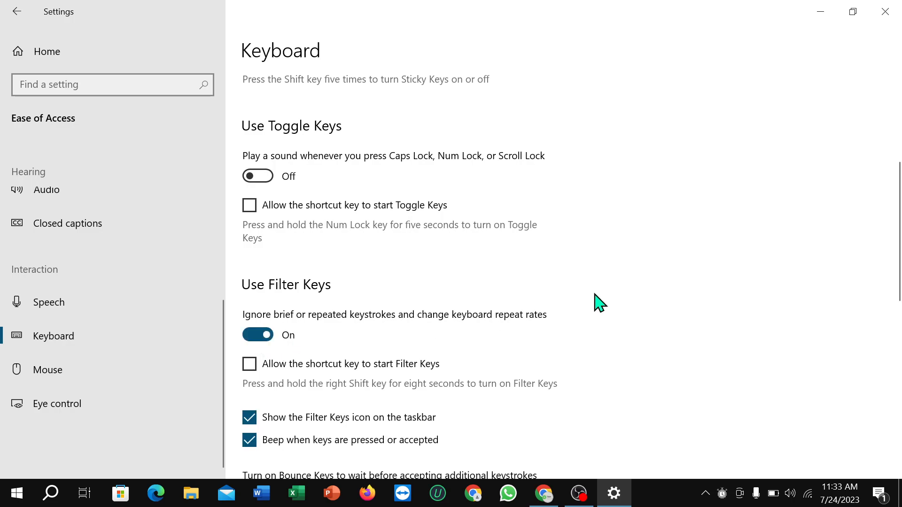
mouse_move(312, 300)
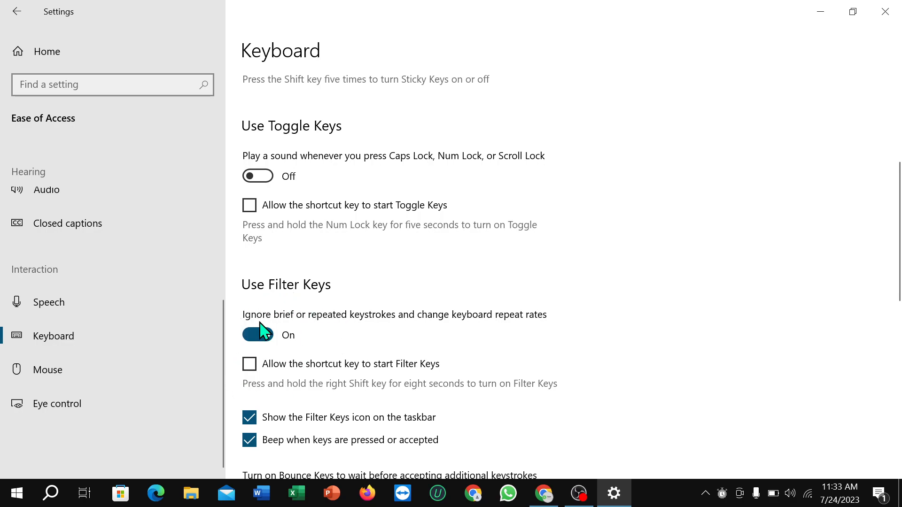
left_click(257, 336)
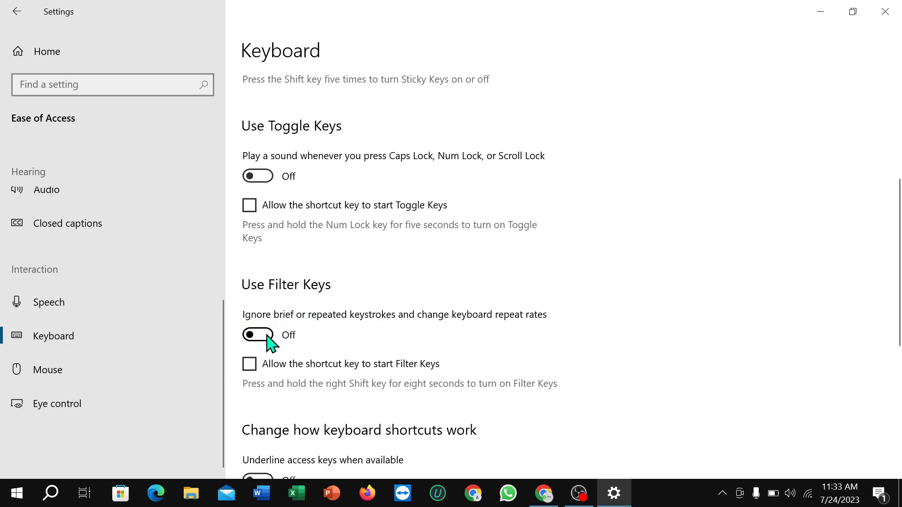